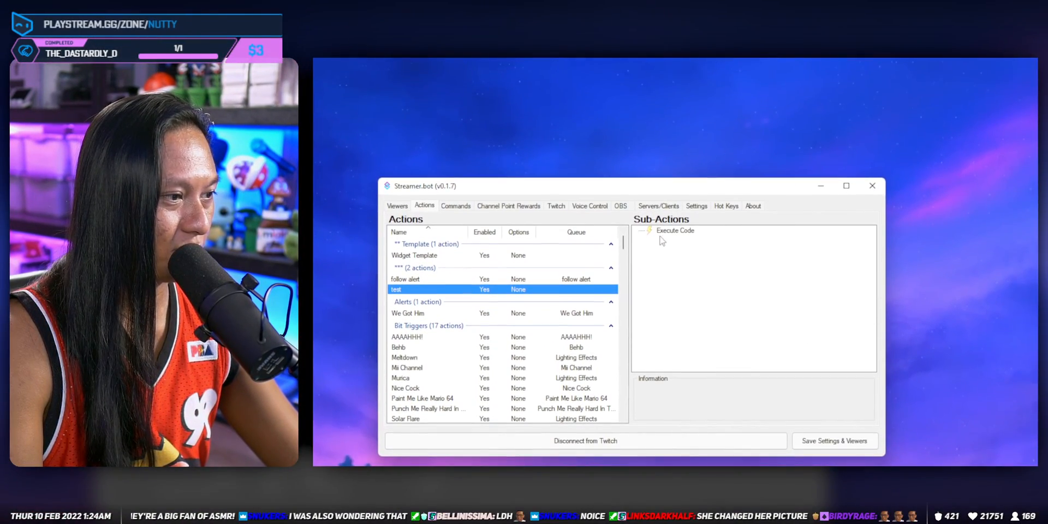
Step: Inspect the old Execute Code sub-action, then drag the Streamer.bot window aside
double_click(675, 230)
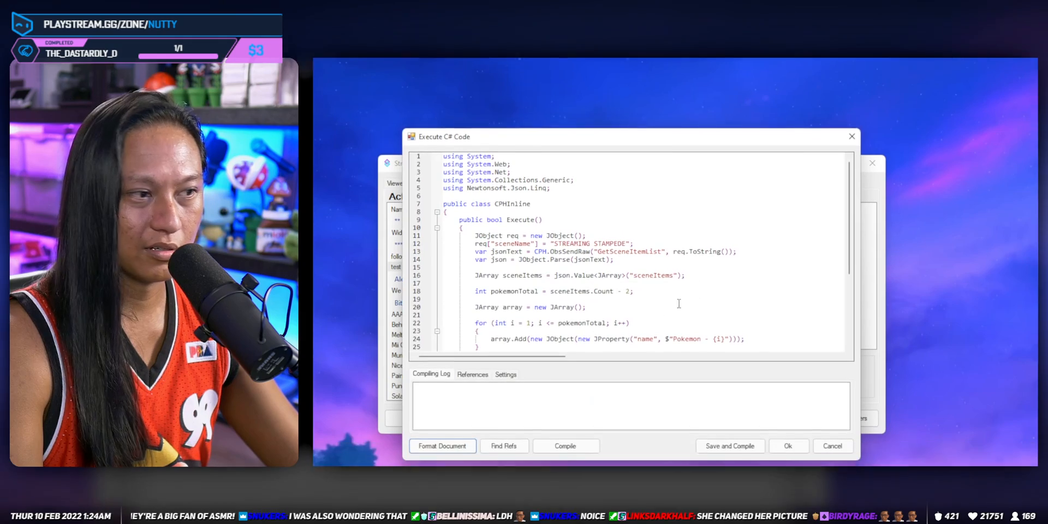
scroll(down, 3)
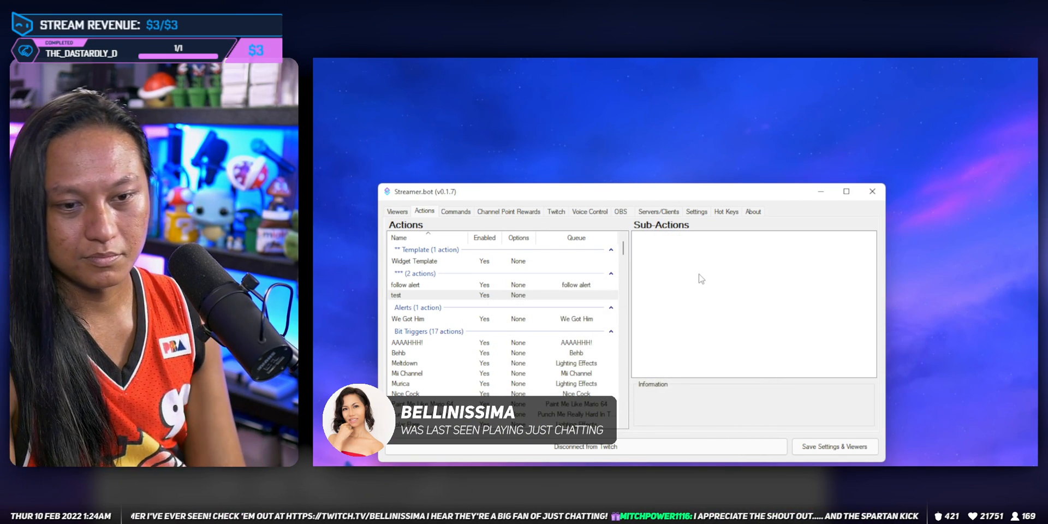
drag(602, 191, 535, 192)
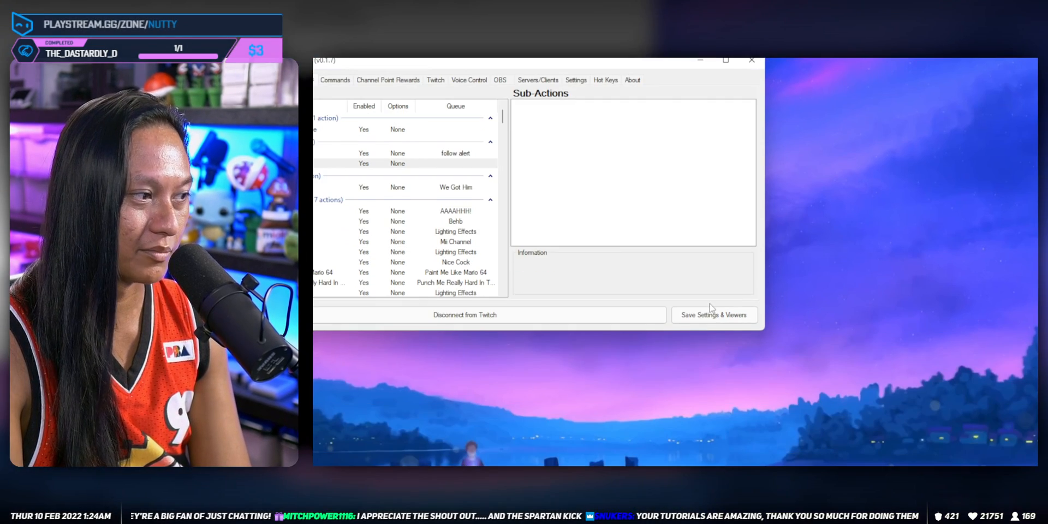
drag(522, 60, 509, 168)
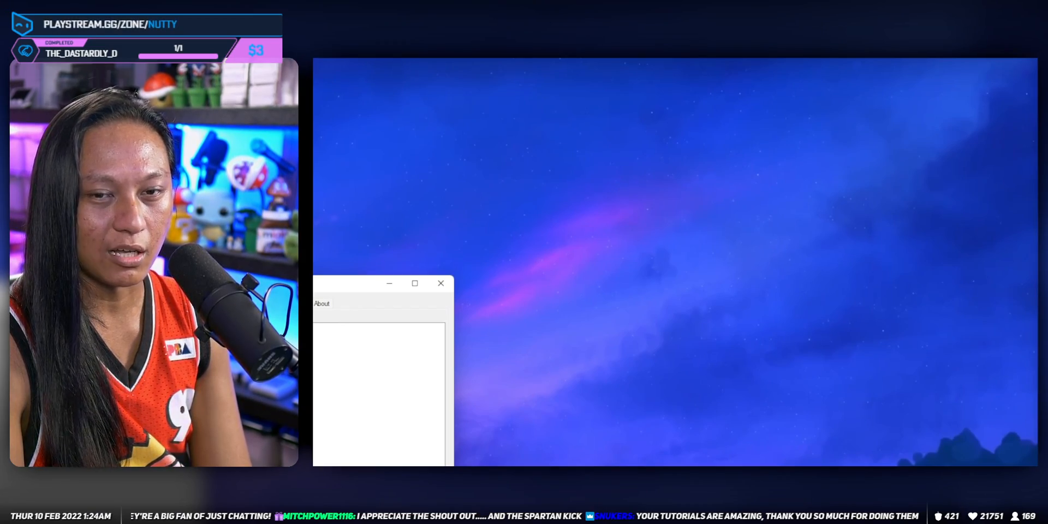
click(440, 283)
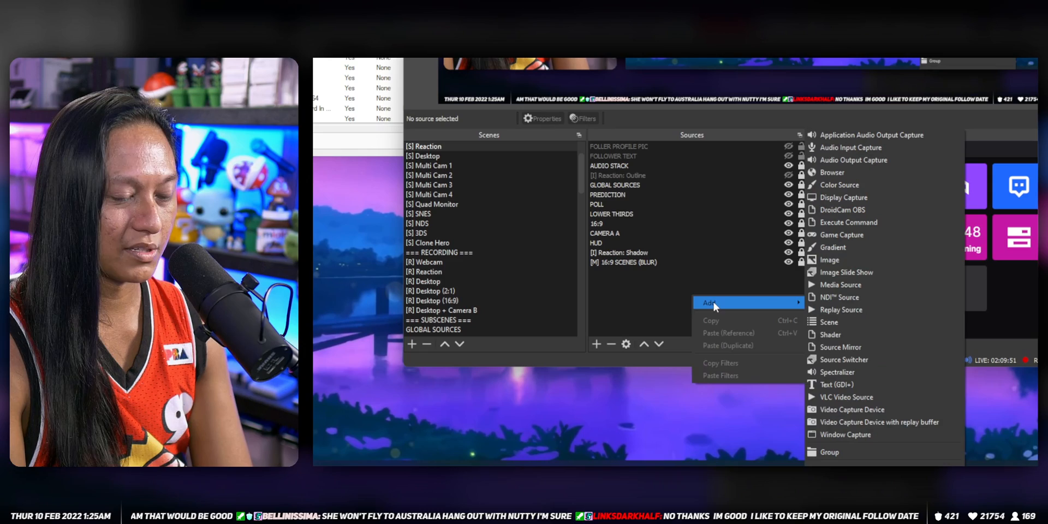
Step: Create a Browser source in [S] Reaction, enter 3 in its properties and confirm
click(832, 172)
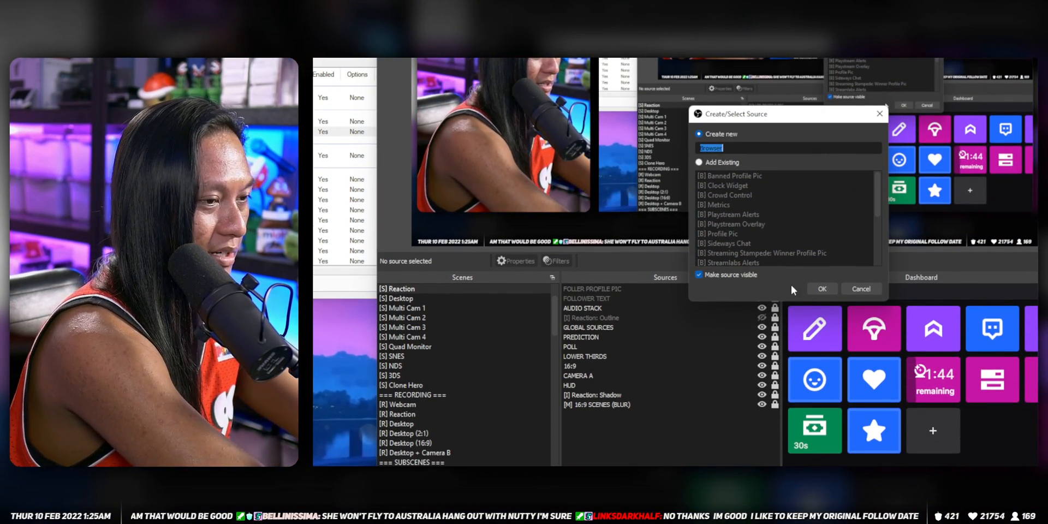
click(822, 289)
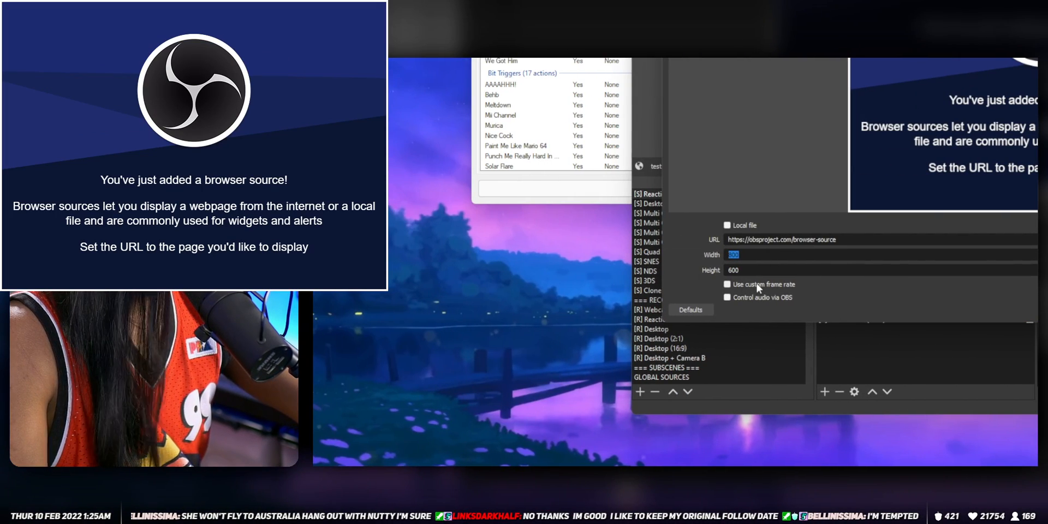
text(3)
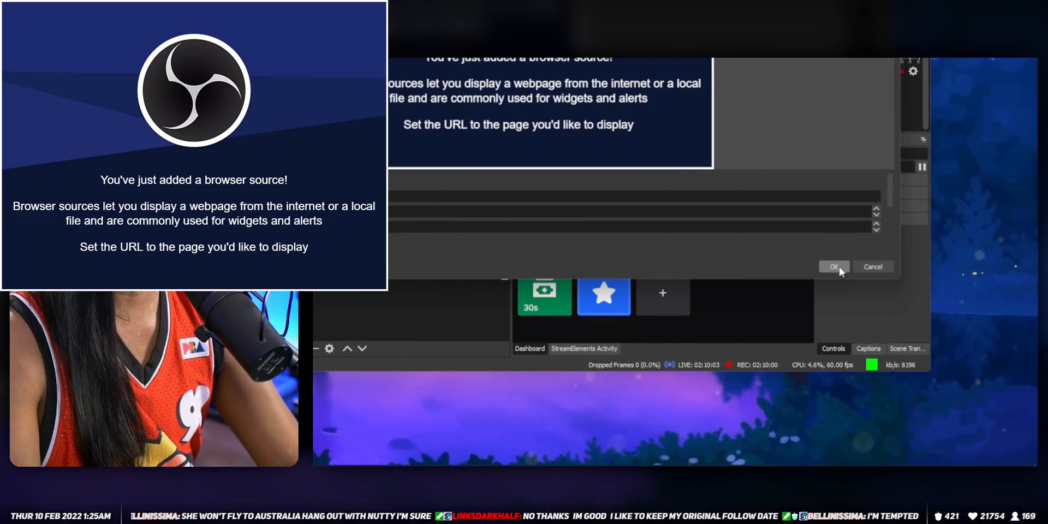
click(834, 267)
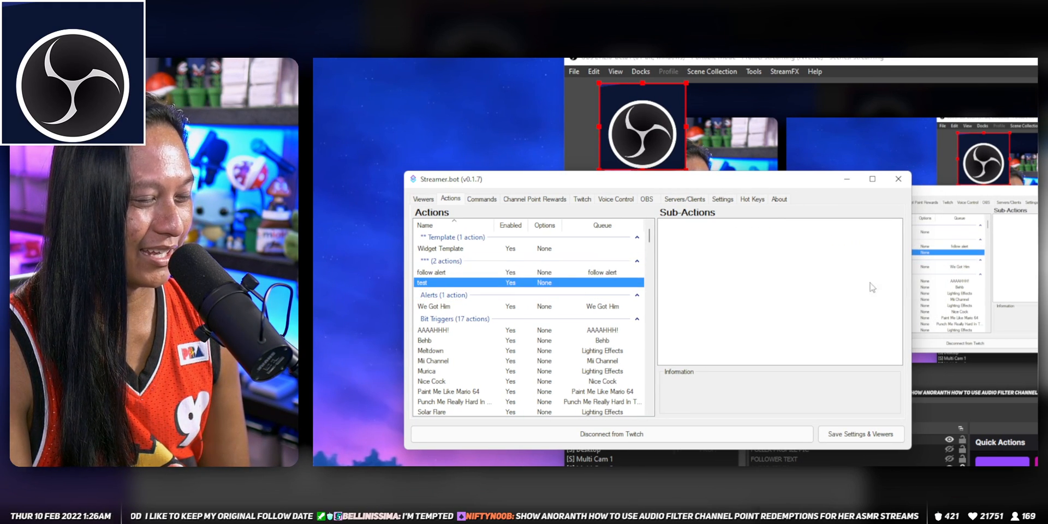
Step: Add a Twitch 'Get User Info for Target' sub-action with Source Type User
right_click(780, 291)
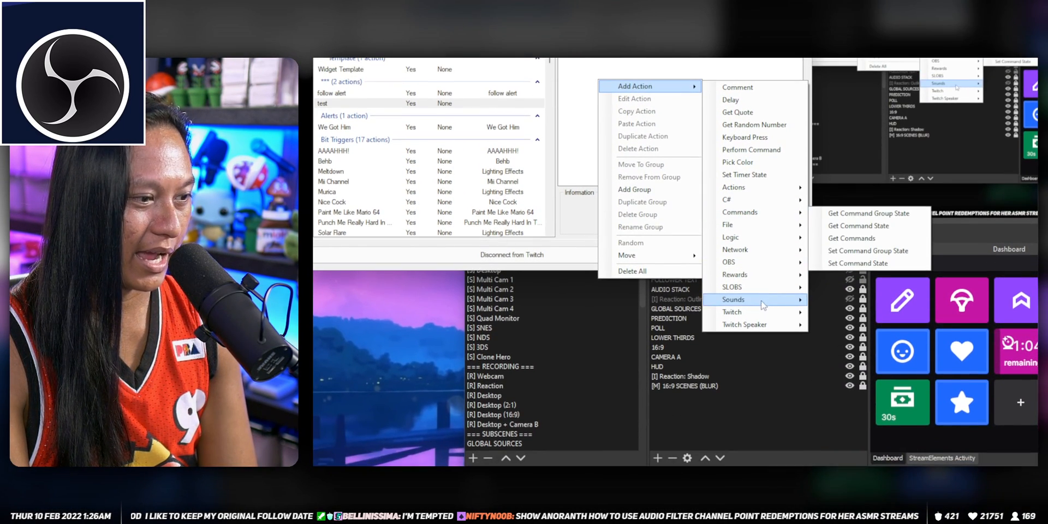
mouse_move(732, 297)
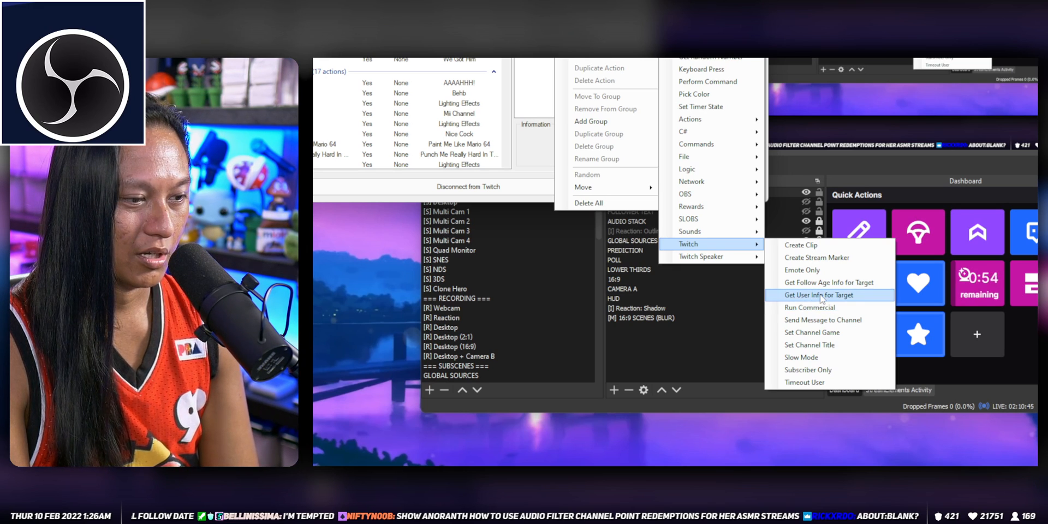
click(822, 294)
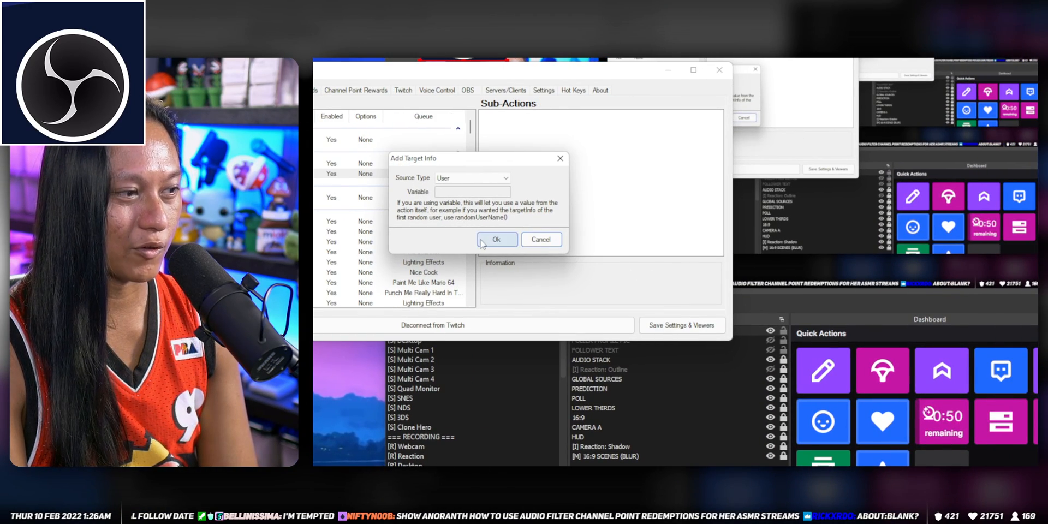
click(496, 239)
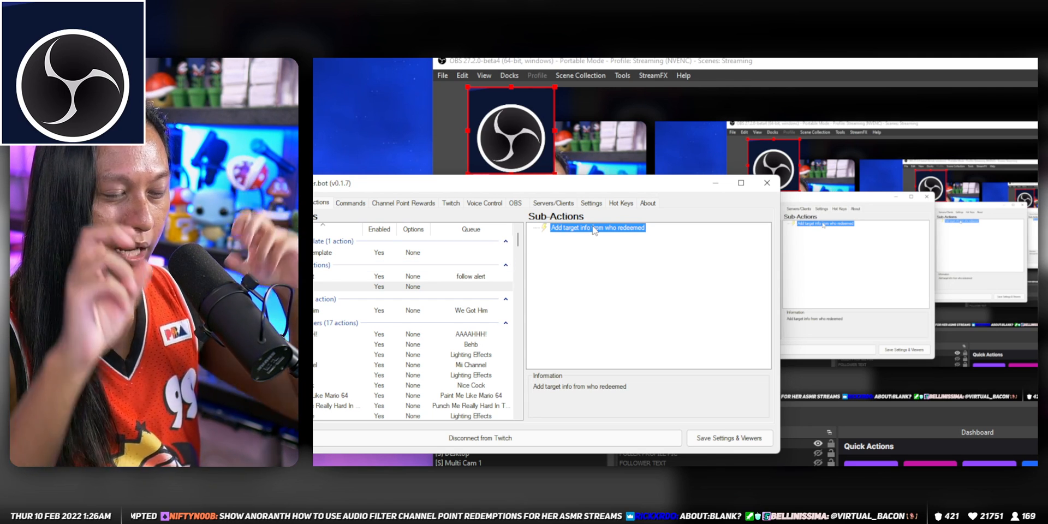
mouse_move(839, 288)
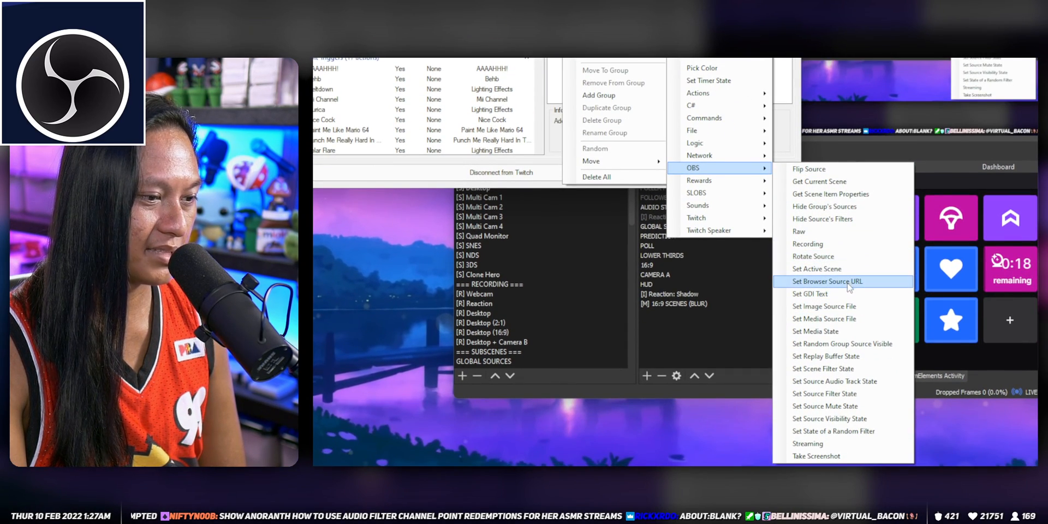
Step: Add a Set Browser Source URL step for source test with Url %targetUserProfileImageUrl%
click(828, 281)
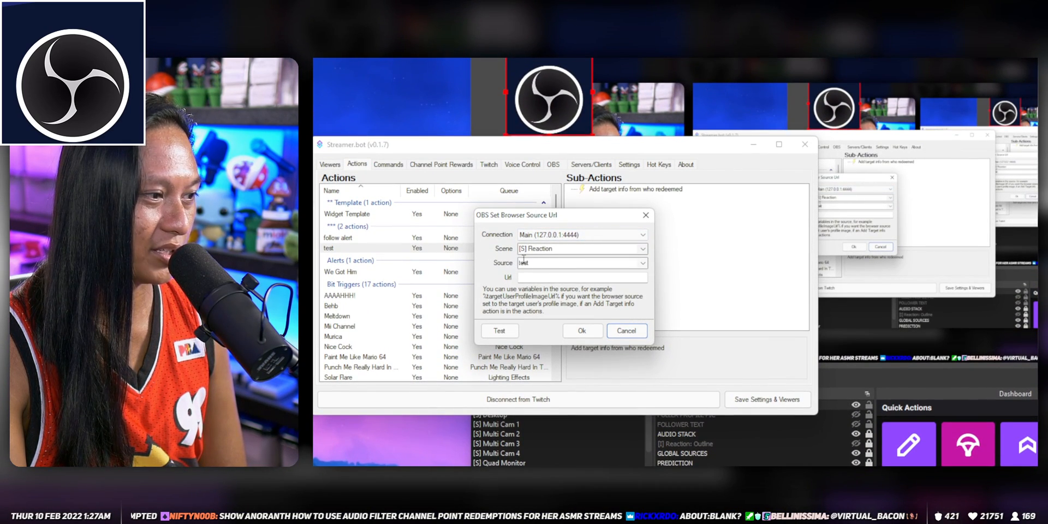
triple_click(580, 262)
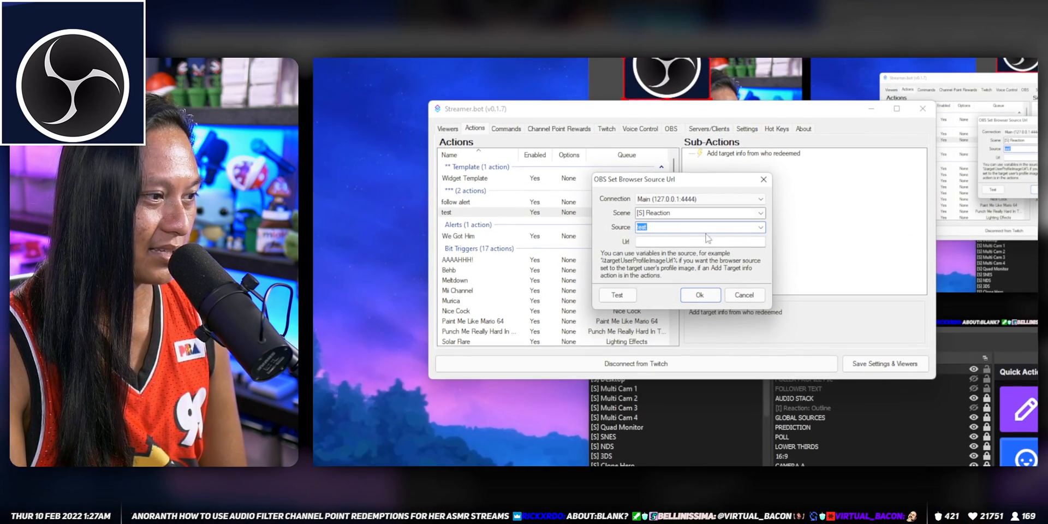
click(699, 241)
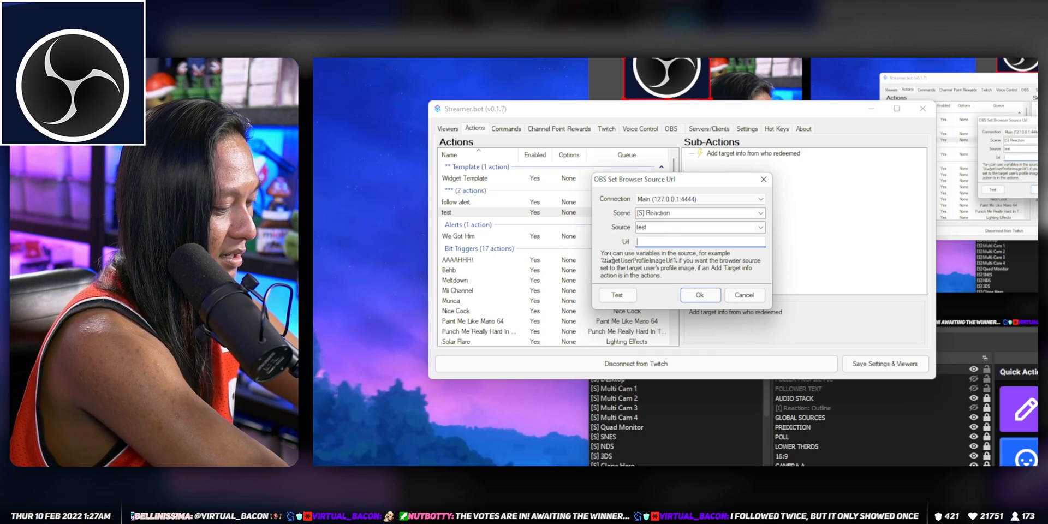
text(%target)
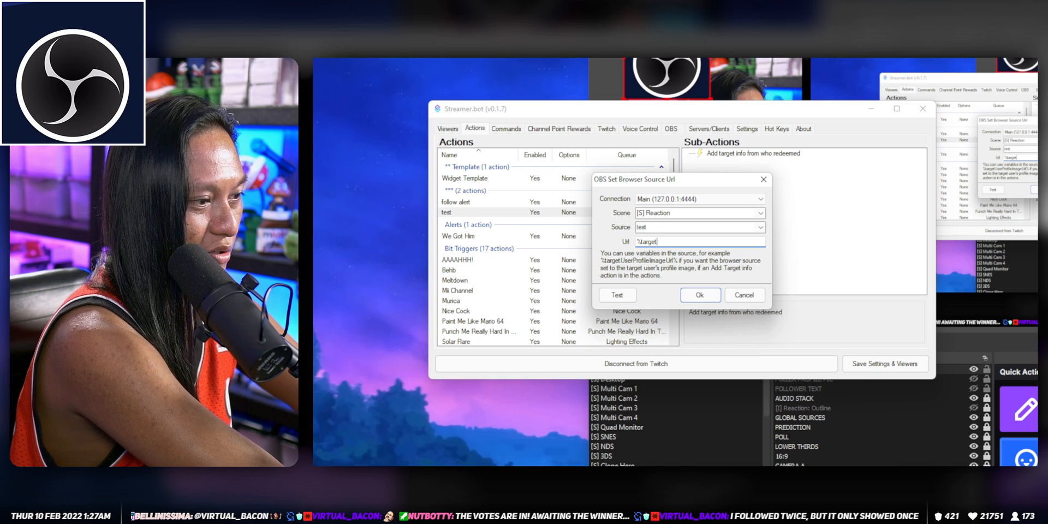
text(UserP)
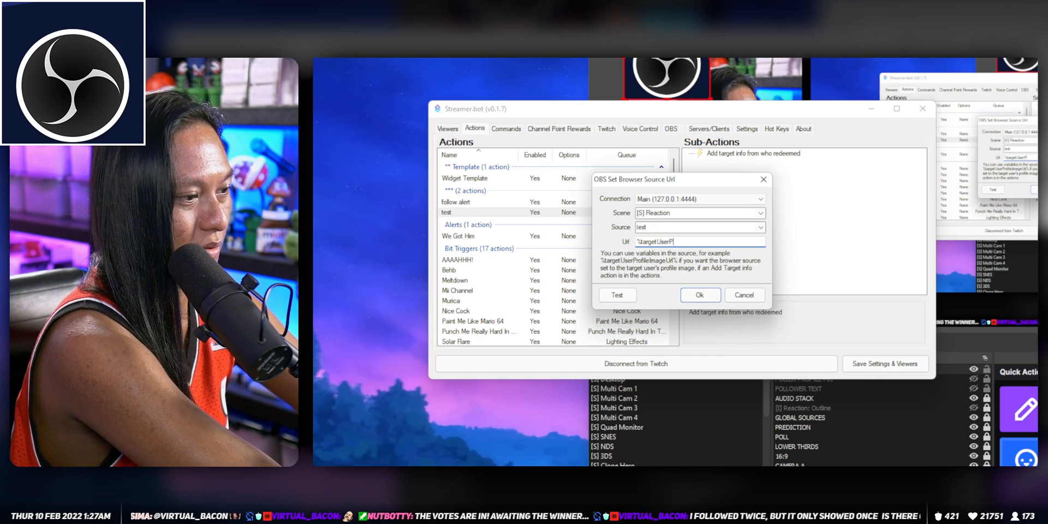
text(rofileImag)
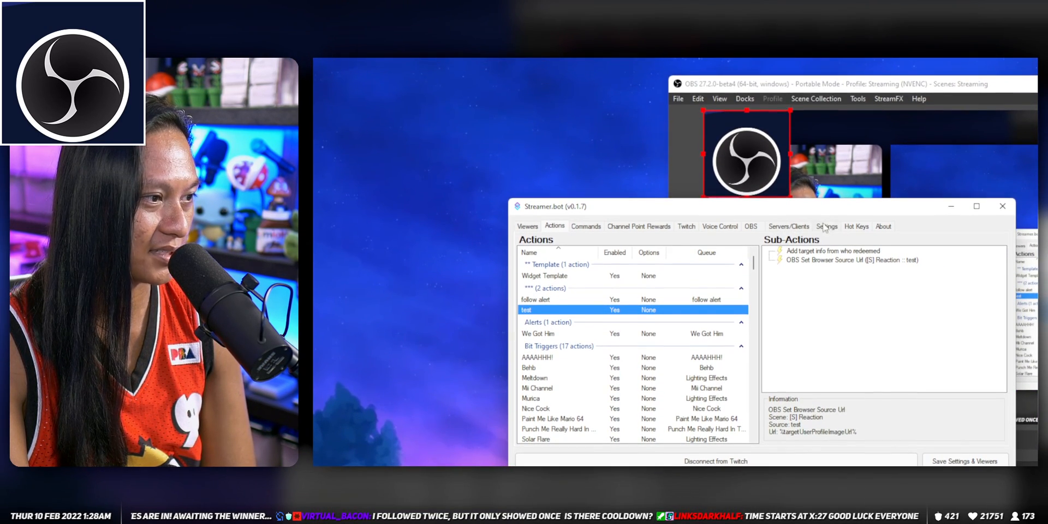
Step: Assign the test action to the Follows event in Events settings
click(827, 226)
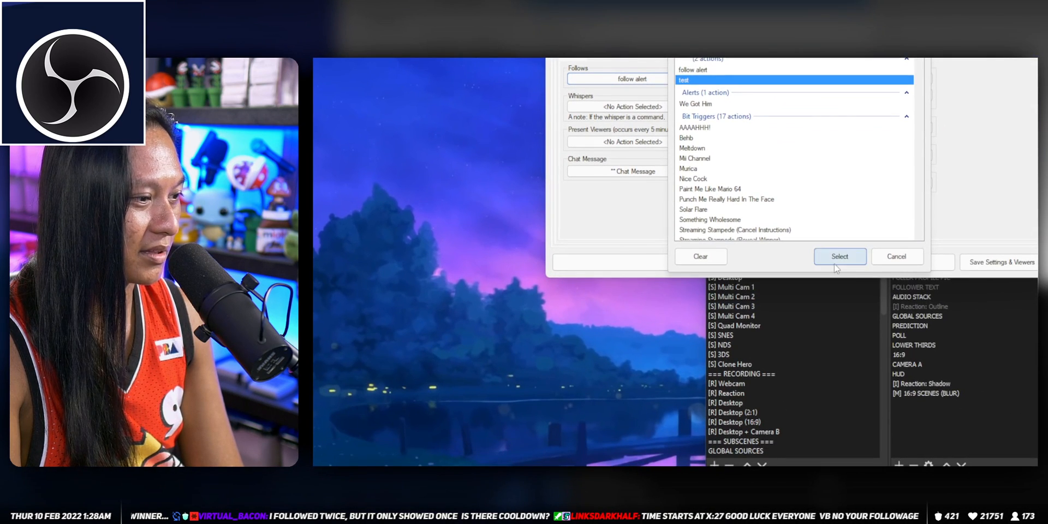
click(840, 256)
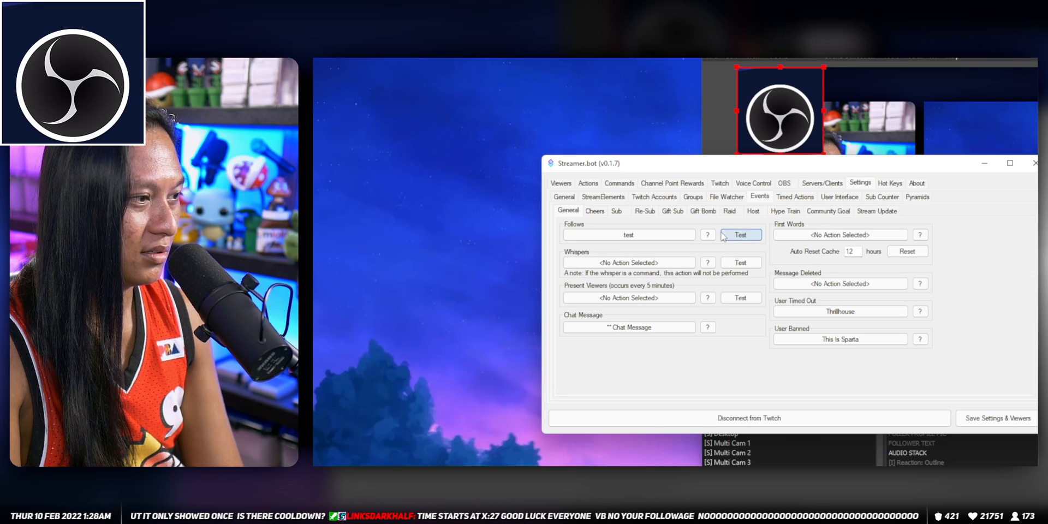
Step: Fire a test follow event and check the browser source's profile image URL
click(740, 234)
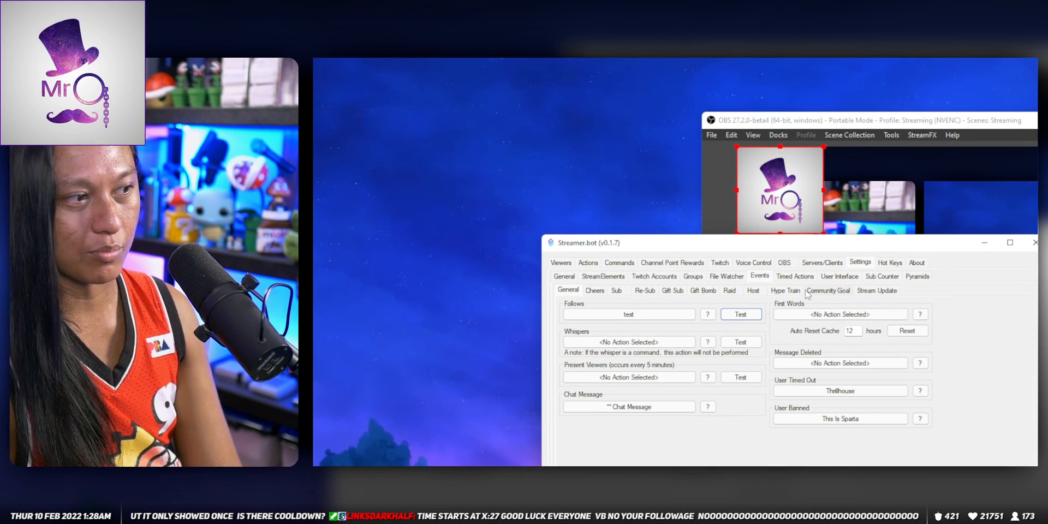
drag(602, 242, 602, 217)
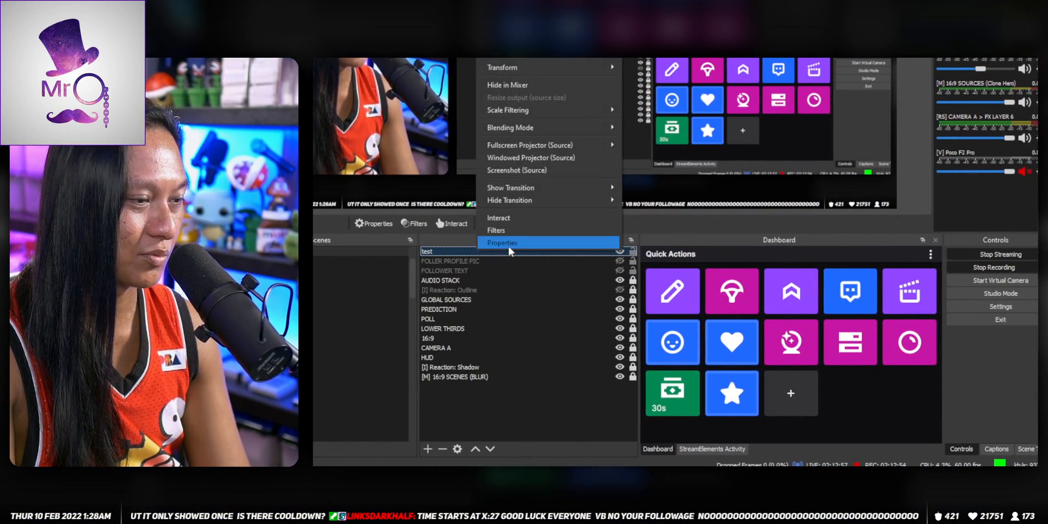
click(502, 243)
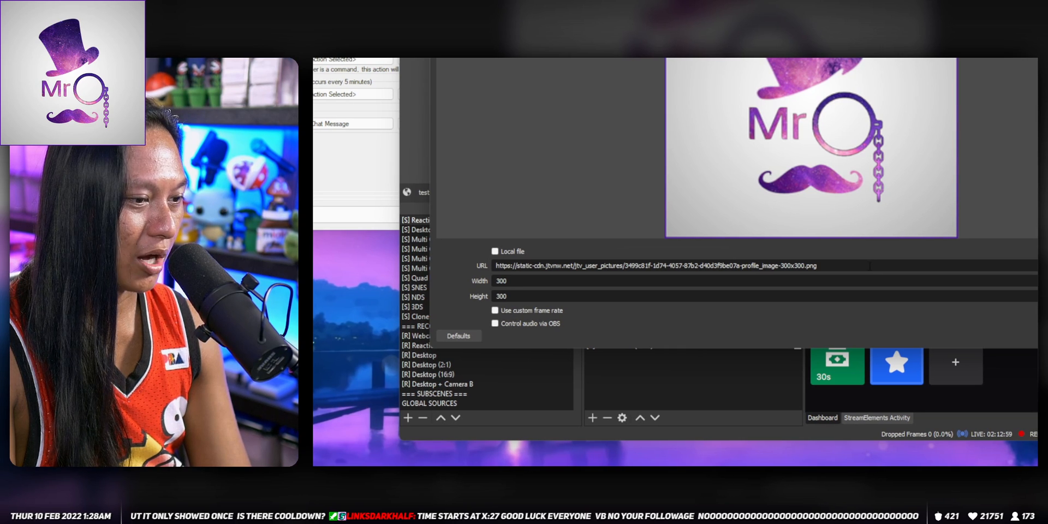
triple_click(696, 266)
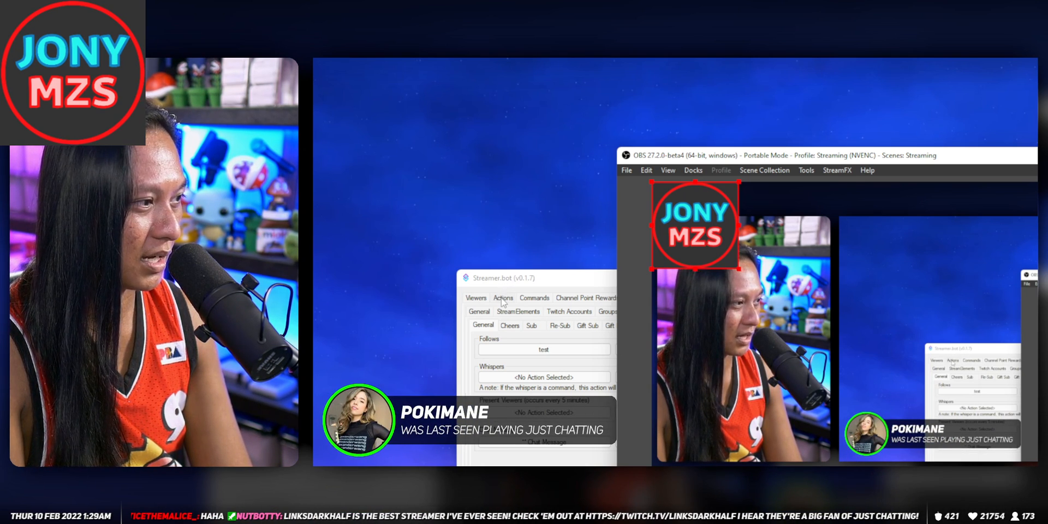
Step: Open the Actions list and inspect the test action's Add target info sub-action
click(503, 298)
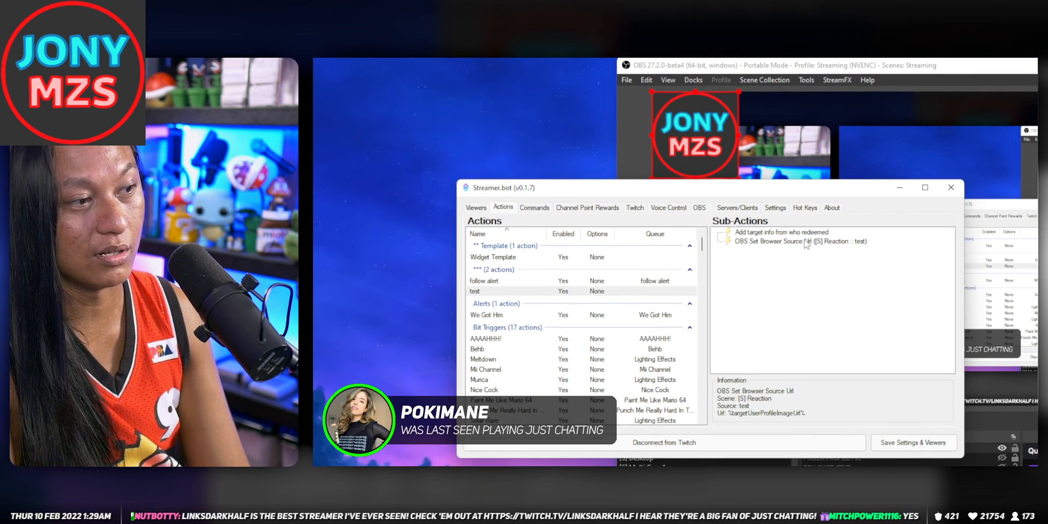
click(783, 232)
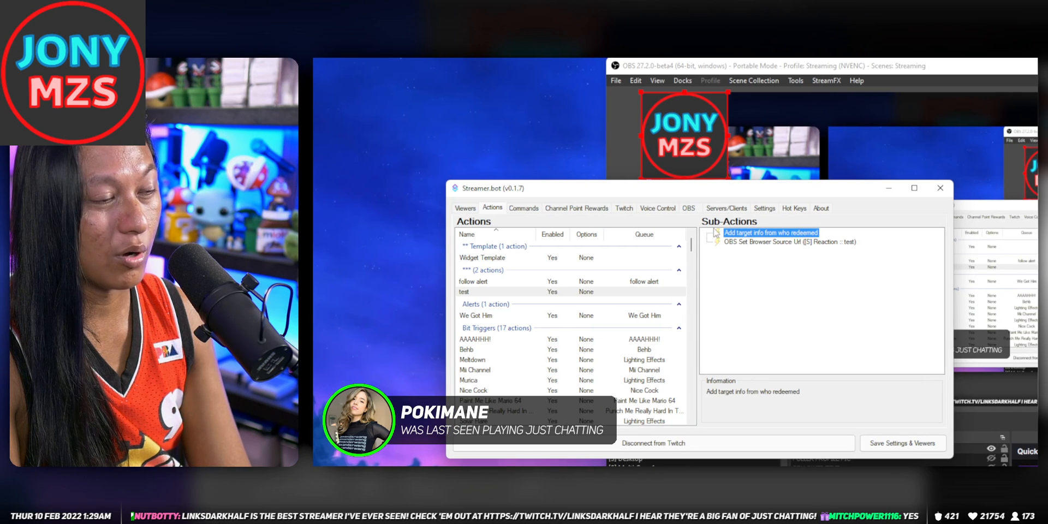
mouse_move(747, 298)
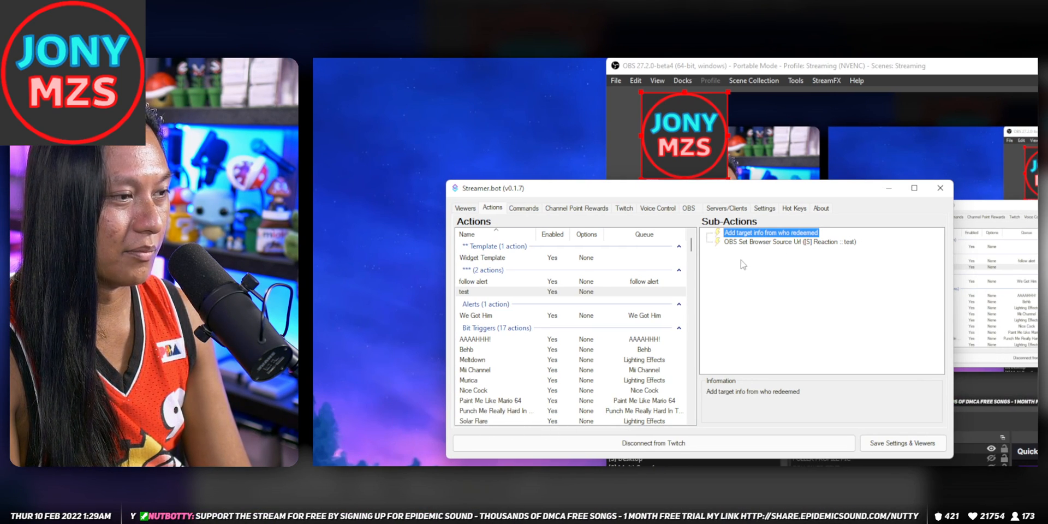
double_click(790, 242)
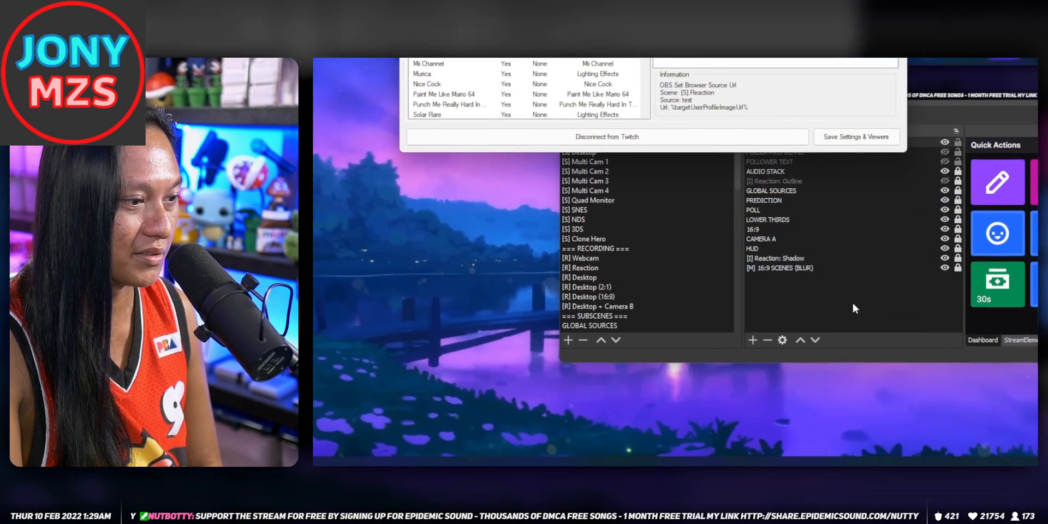
Step: Add a Text (GDI+) source named username with placeholder text cvbfgdf
right_click(679, 268)
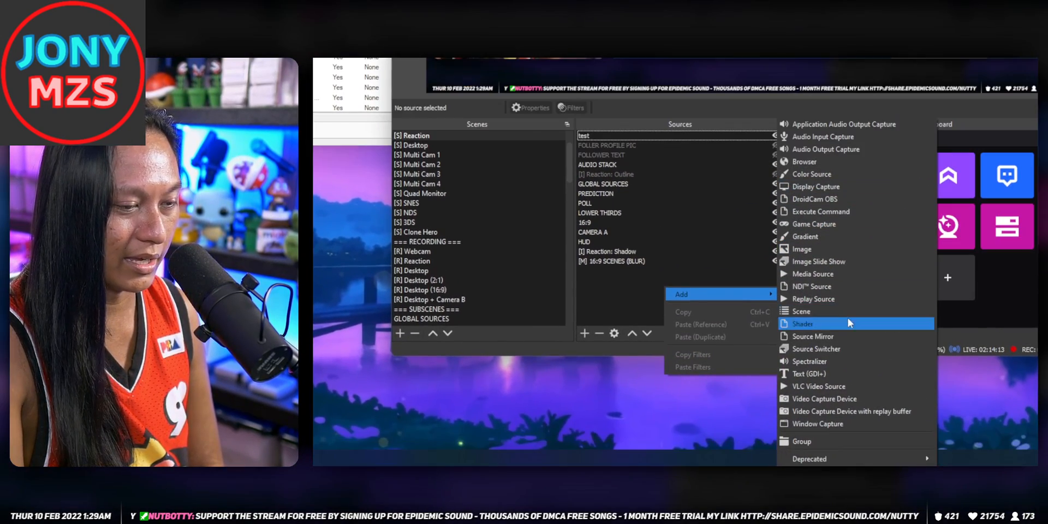
mouse_move(822, 373)
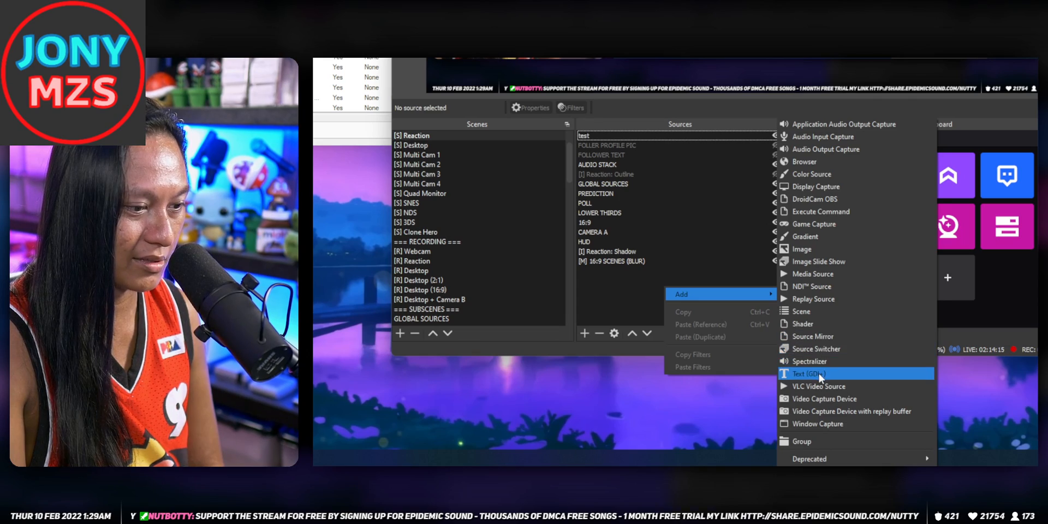
click(808, 373)
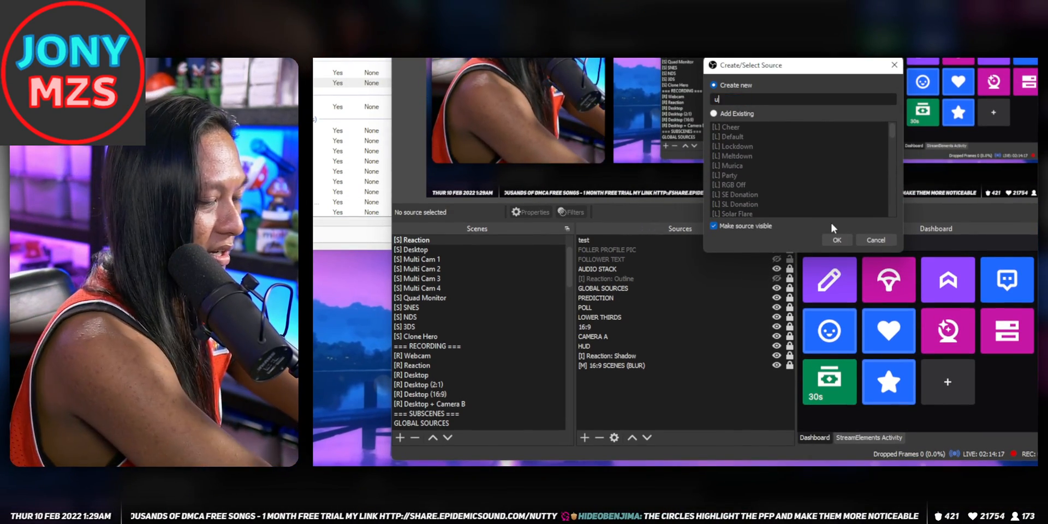
click(836, 241)
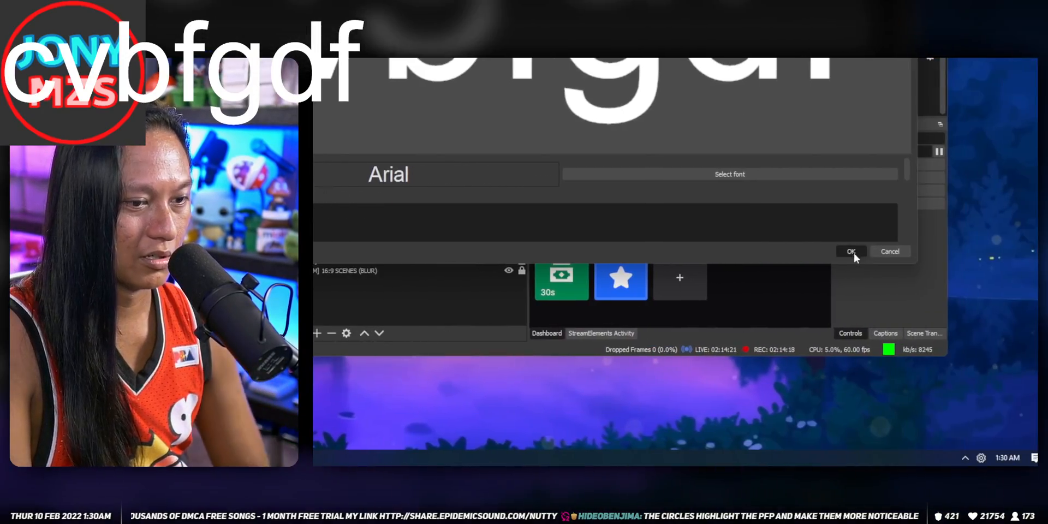
click(850, 251)
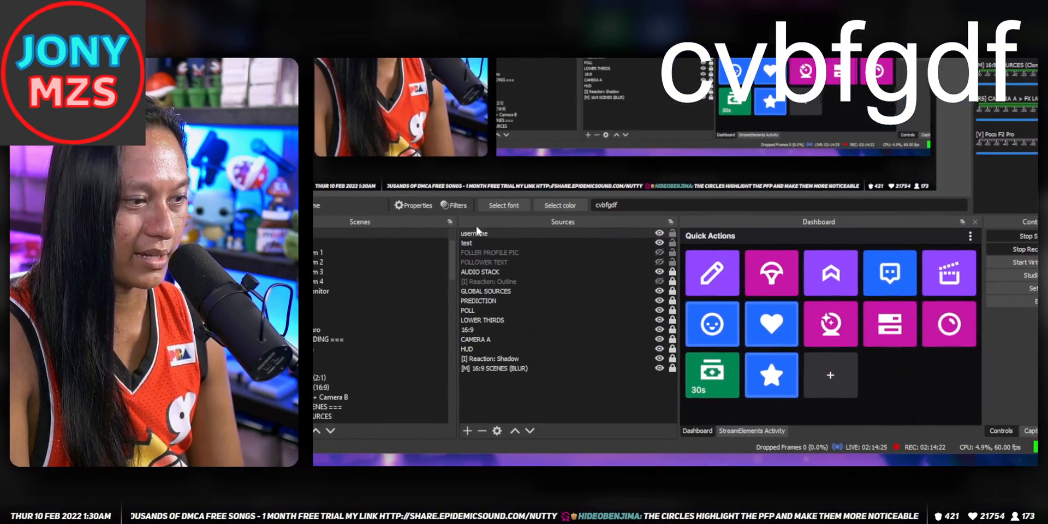
right_click(475, 232)
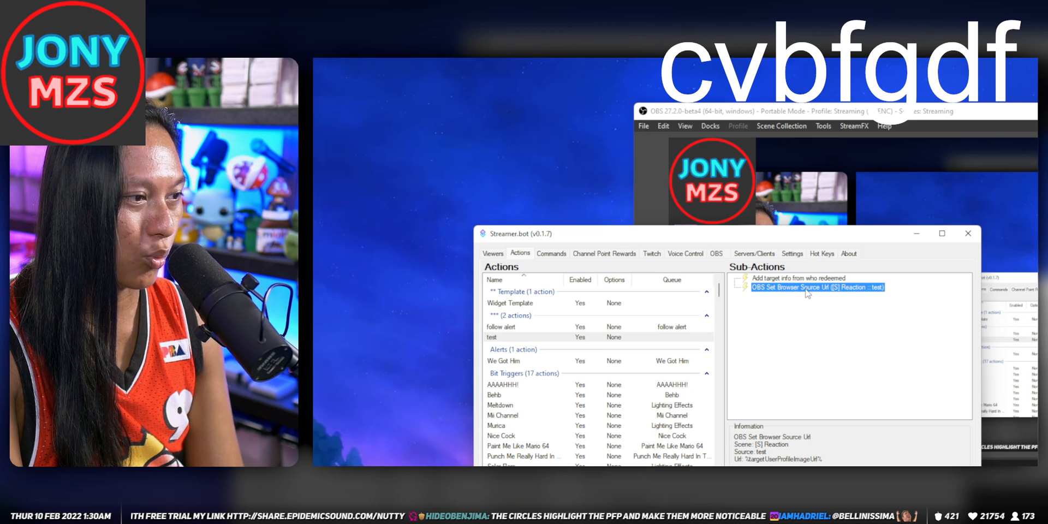
double_click(809, 287)
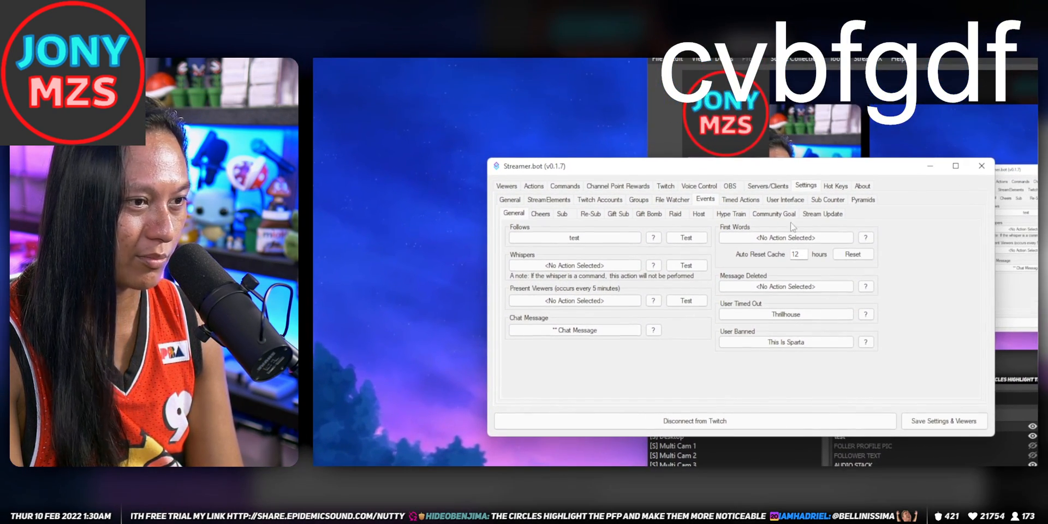
click(653, 238)
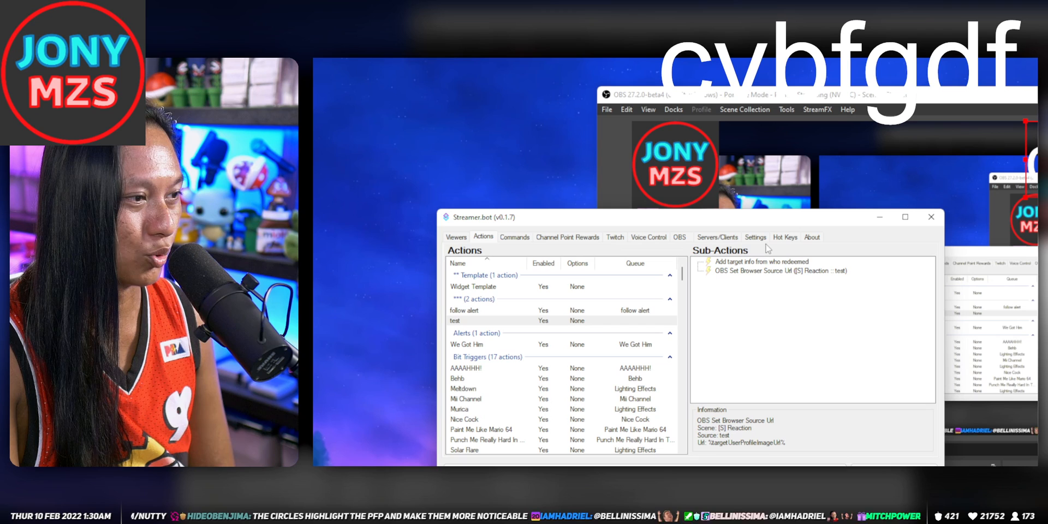
click(717, 237)
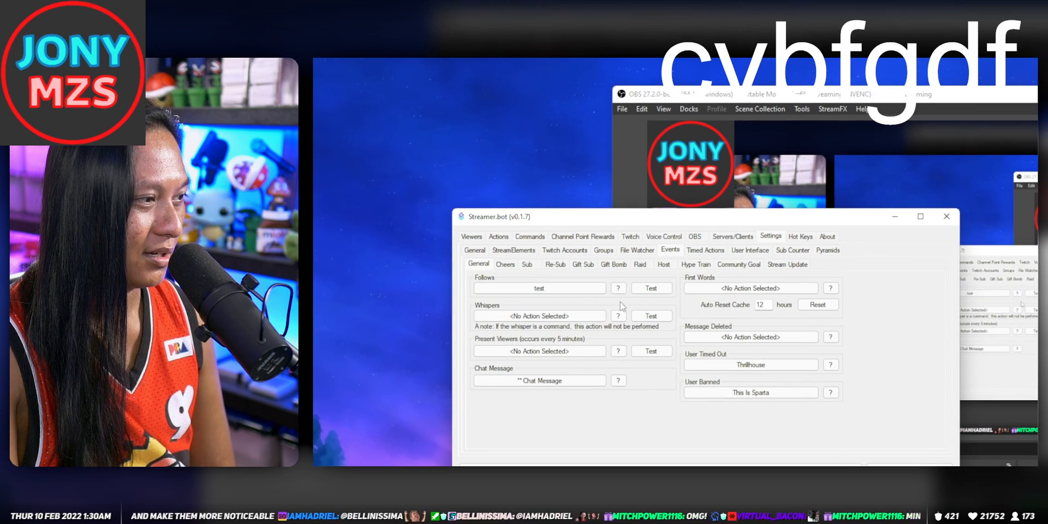
click(617, 288)
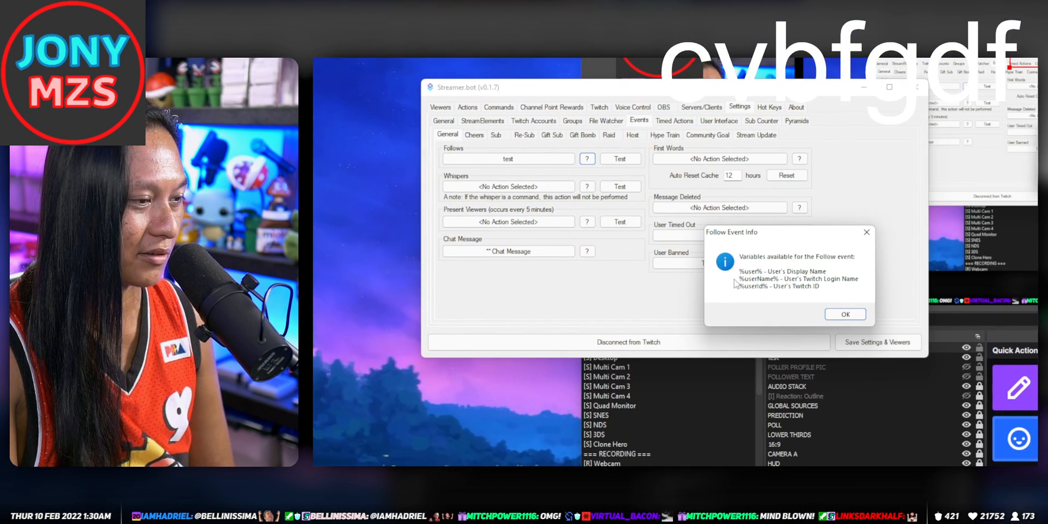
mouse_move(825, 288)
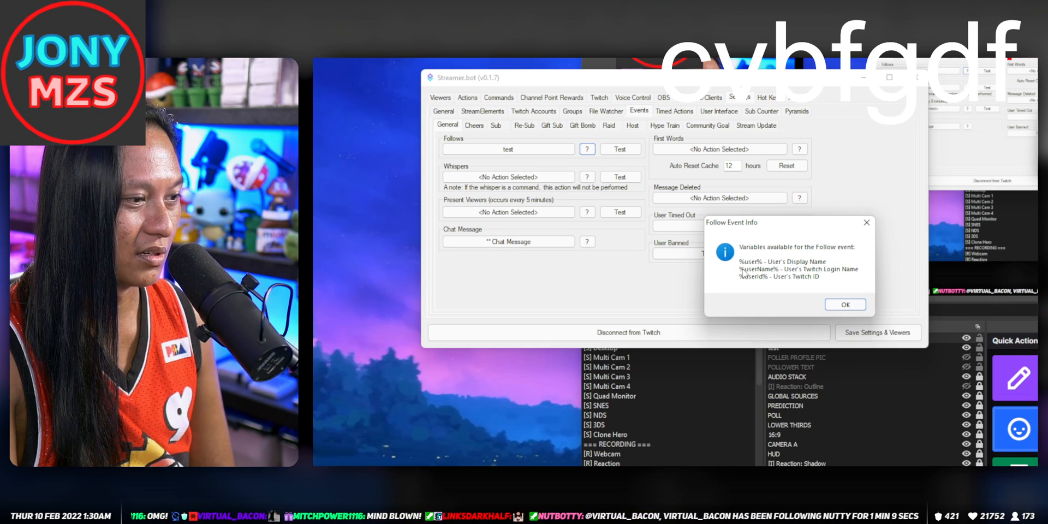
click(844, 304)
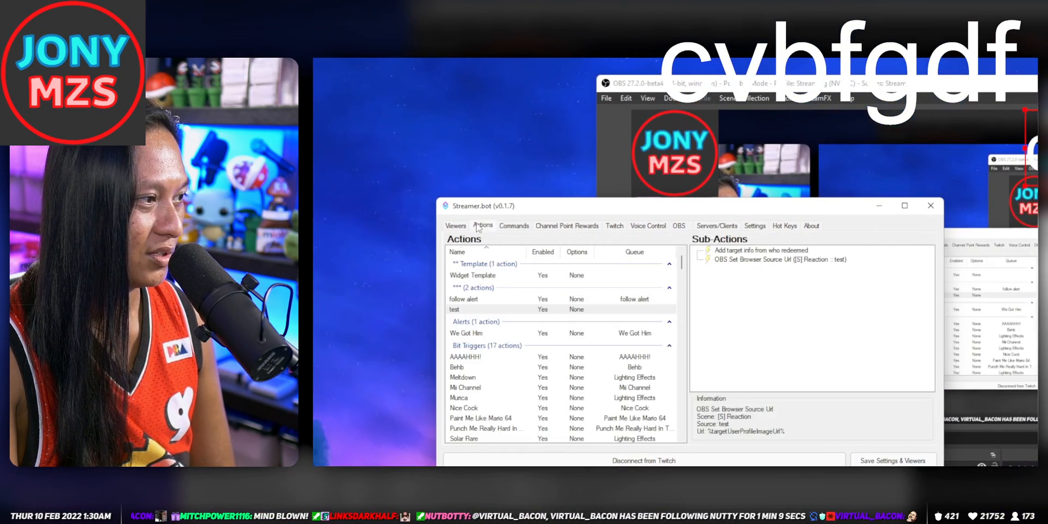
Step: Choose Add > OBS > Set GDI Text from the Sub-Actions menu
right_click(762, 259)
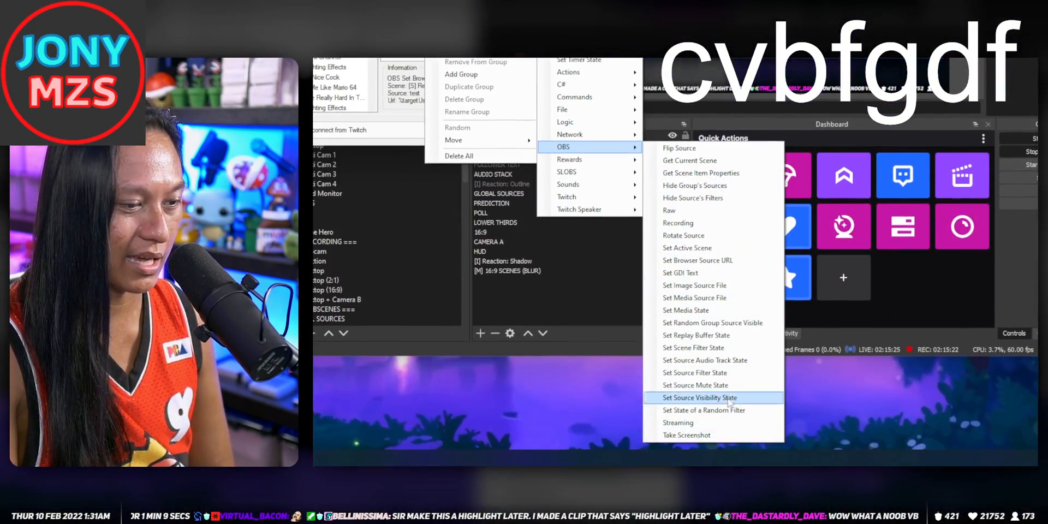
mouse_move(694, 298)
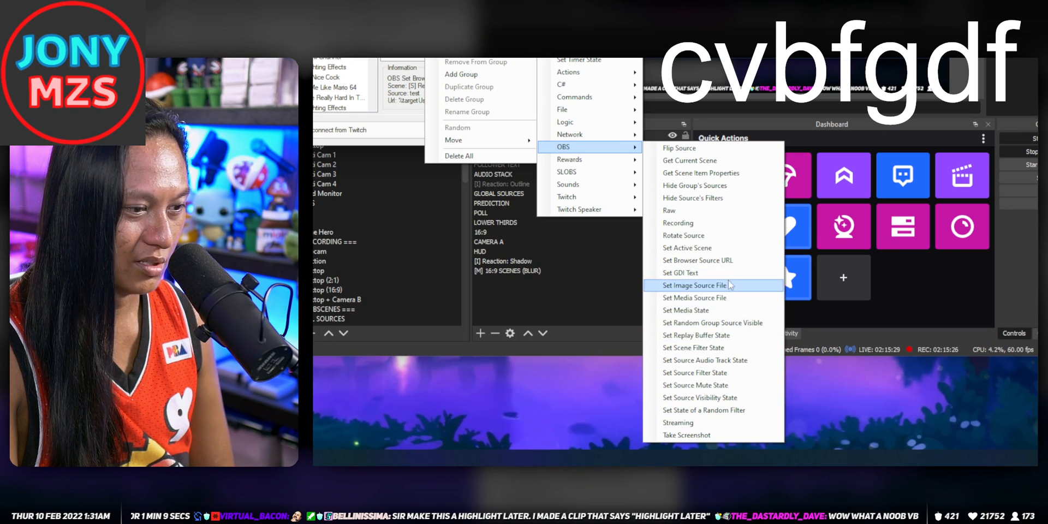
click(681, 273)
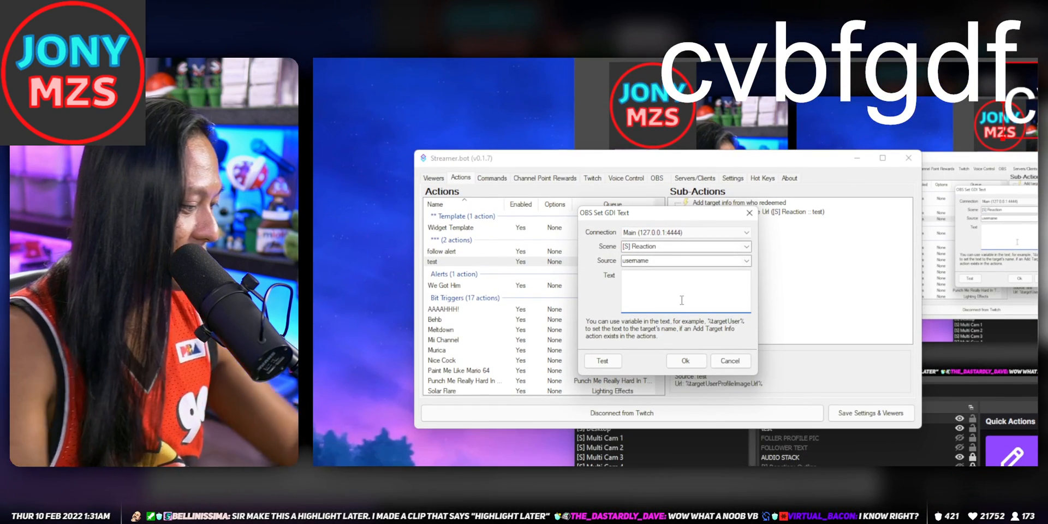
Step: Enter '%user% is following me, pls help' as the GDI text and confirm
text(%user%)
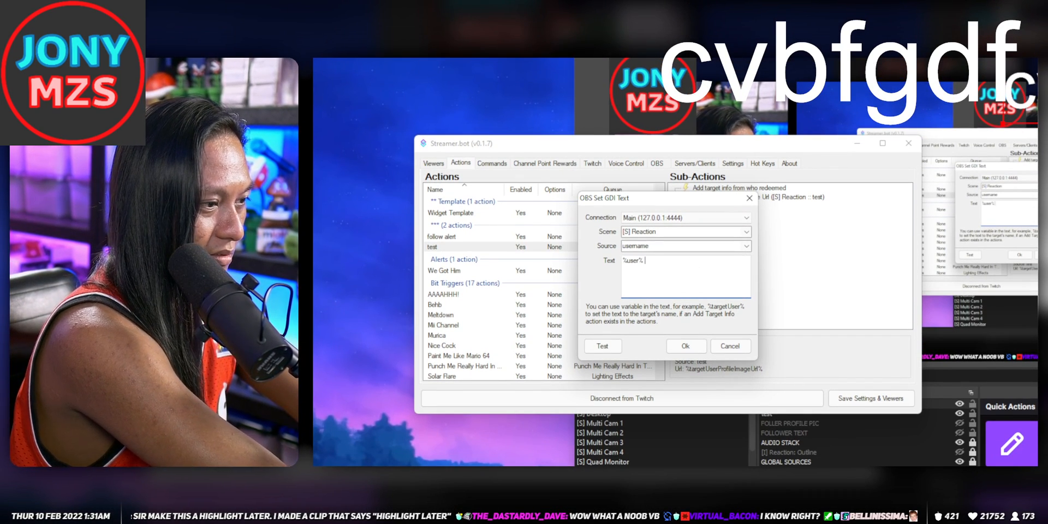
text(is following me)
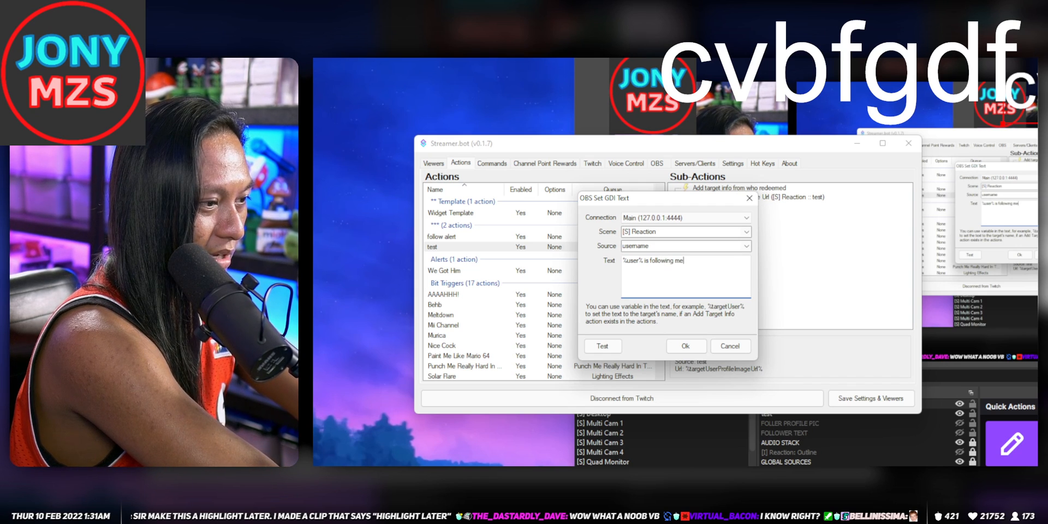
text(, pls help)
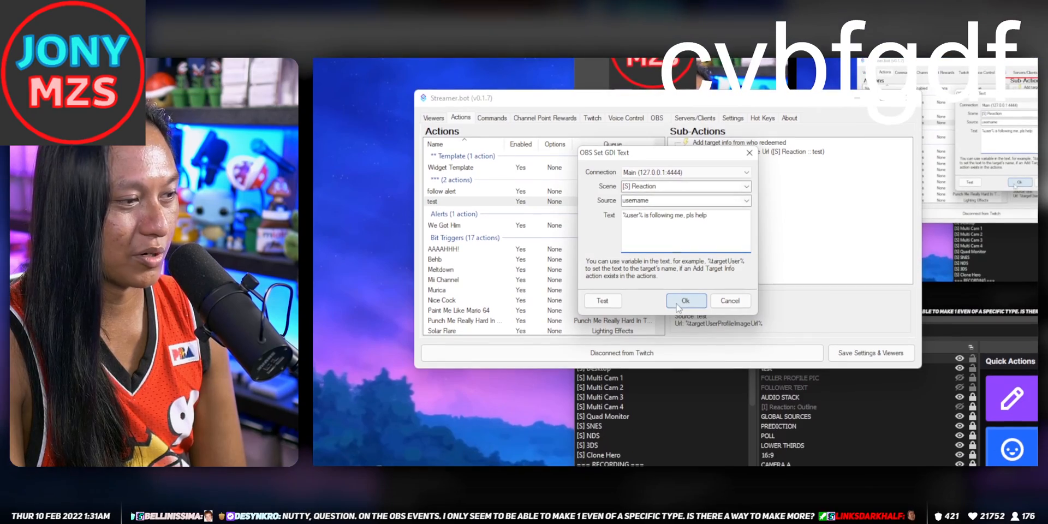
click(686, 300)
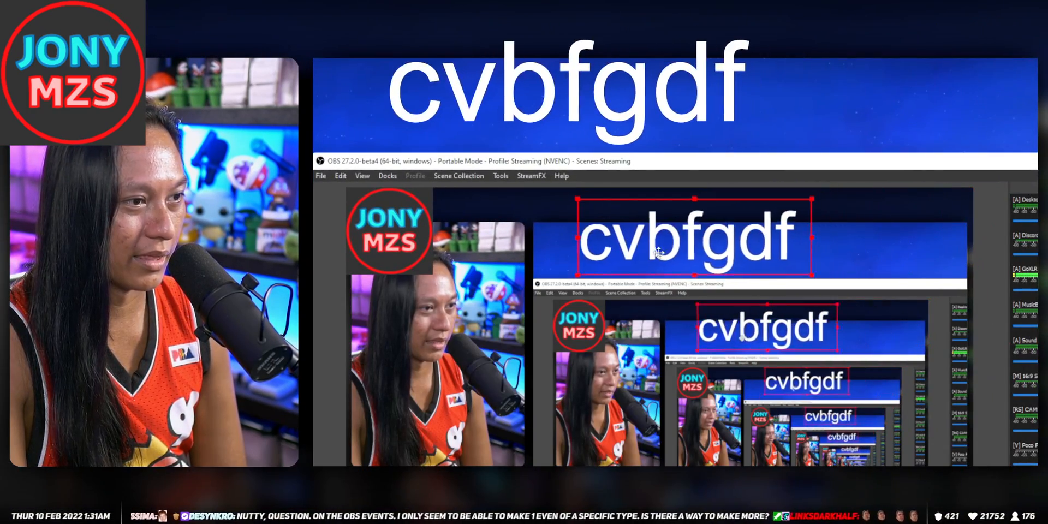